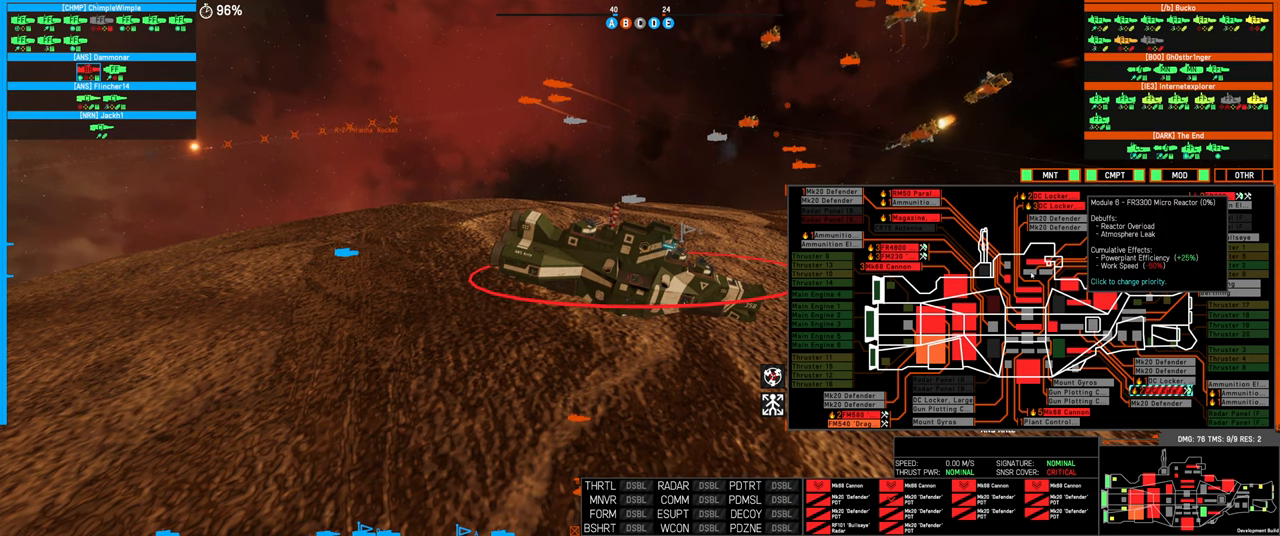
mouse_move(830, 345)
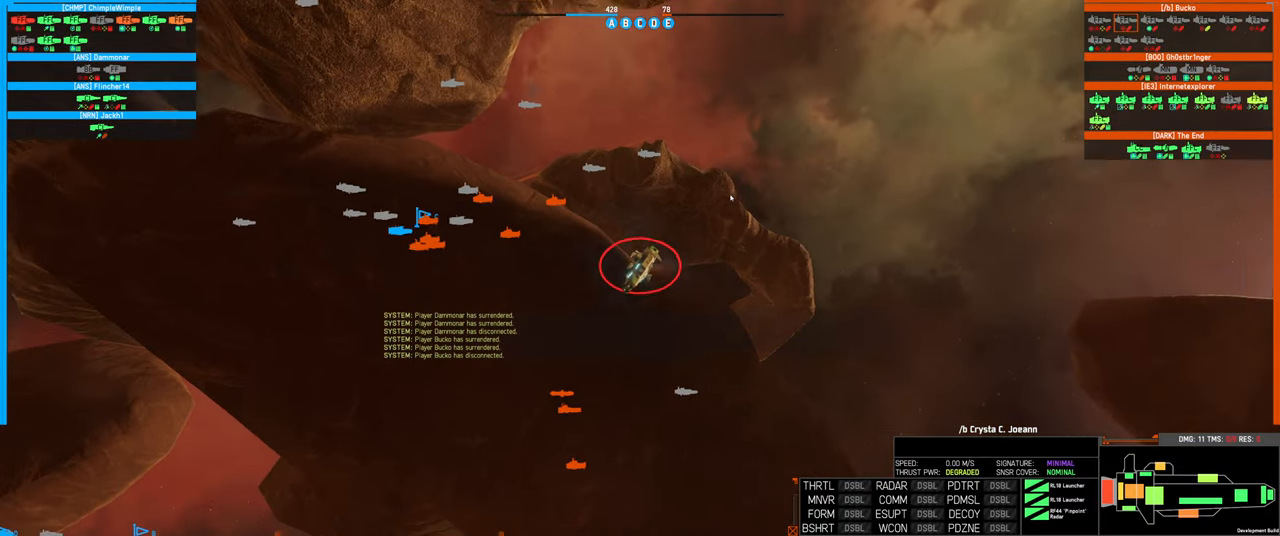
mouse_move(95, 68)
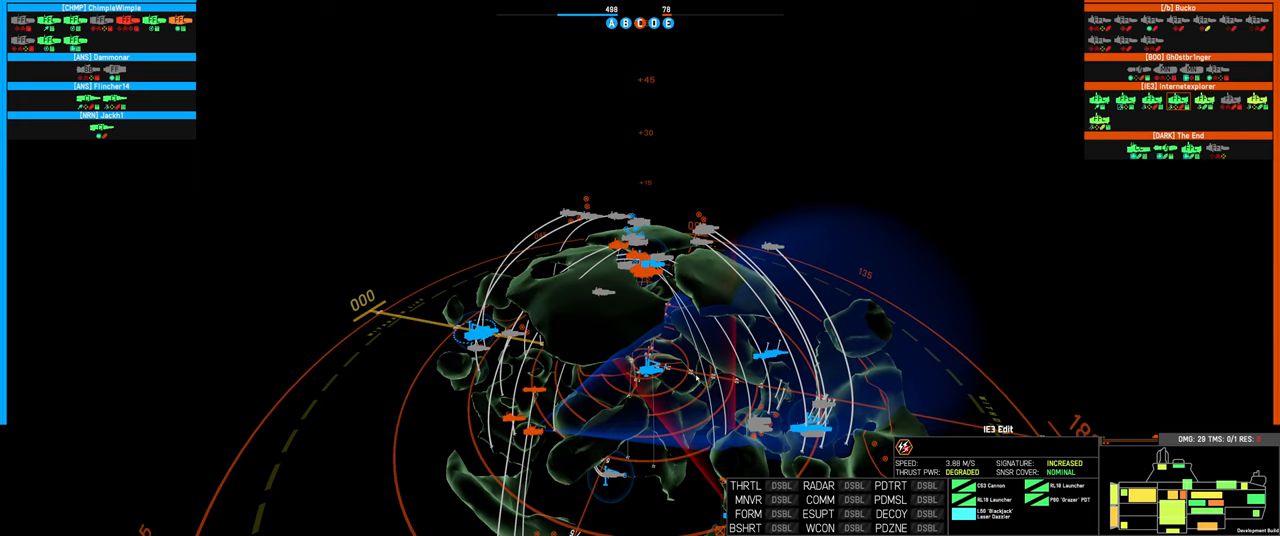
mouse_move(30, 47)
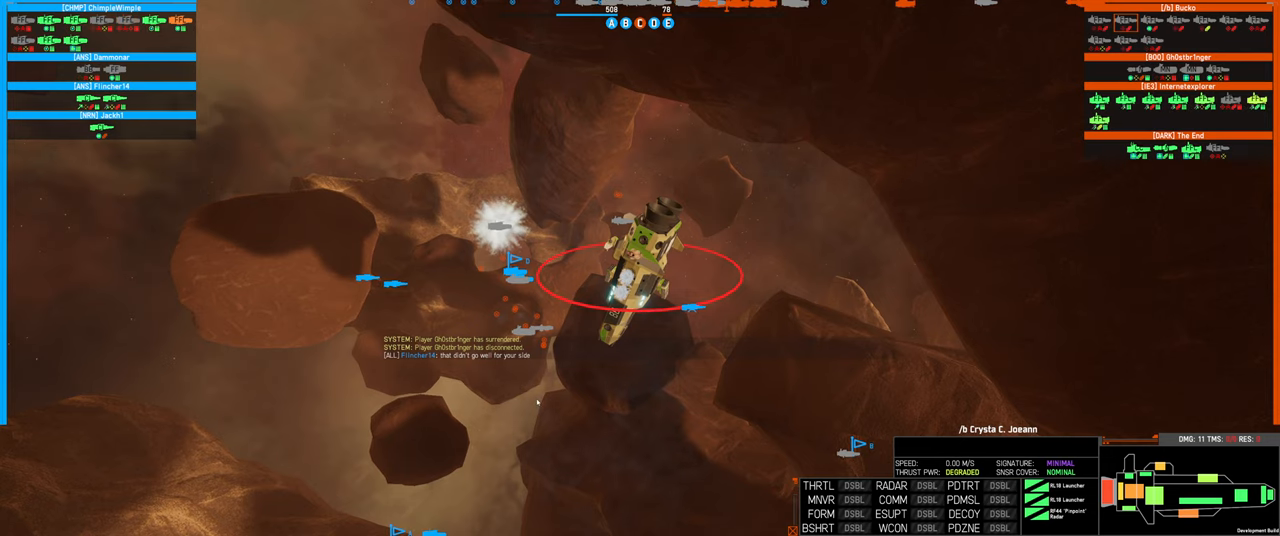
mouse_move(105, 108)
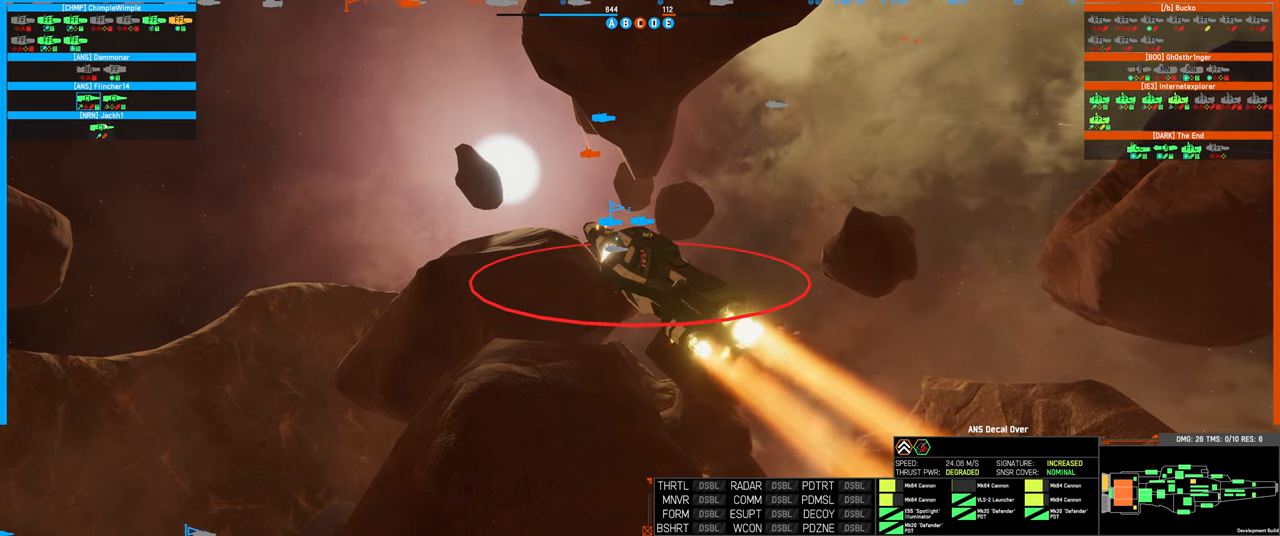
mouse_move(1065, 160)
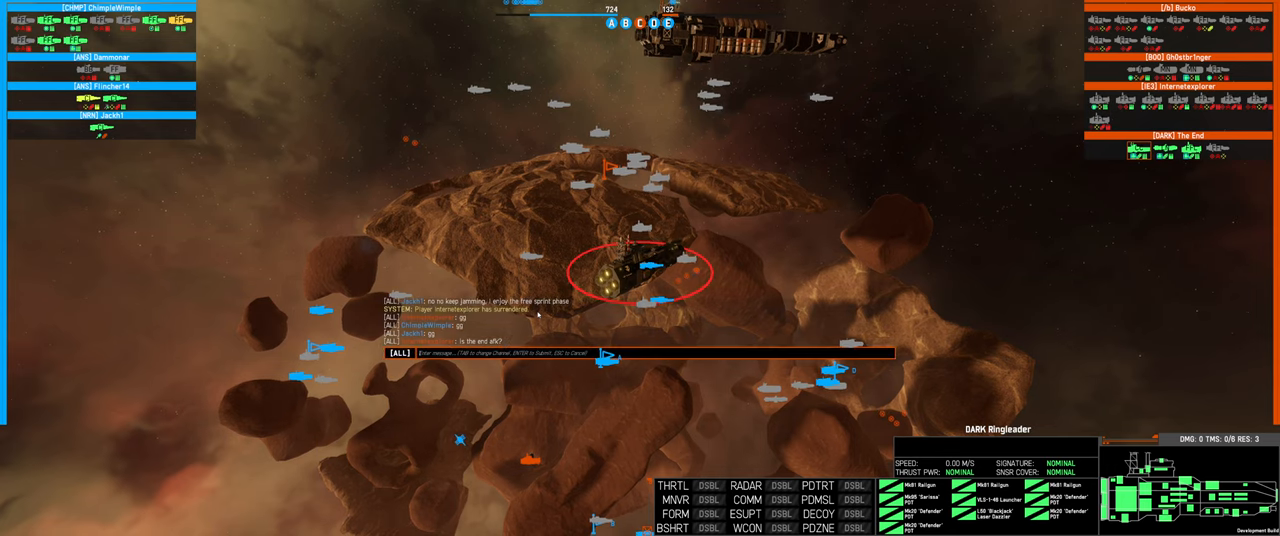
key("Return")
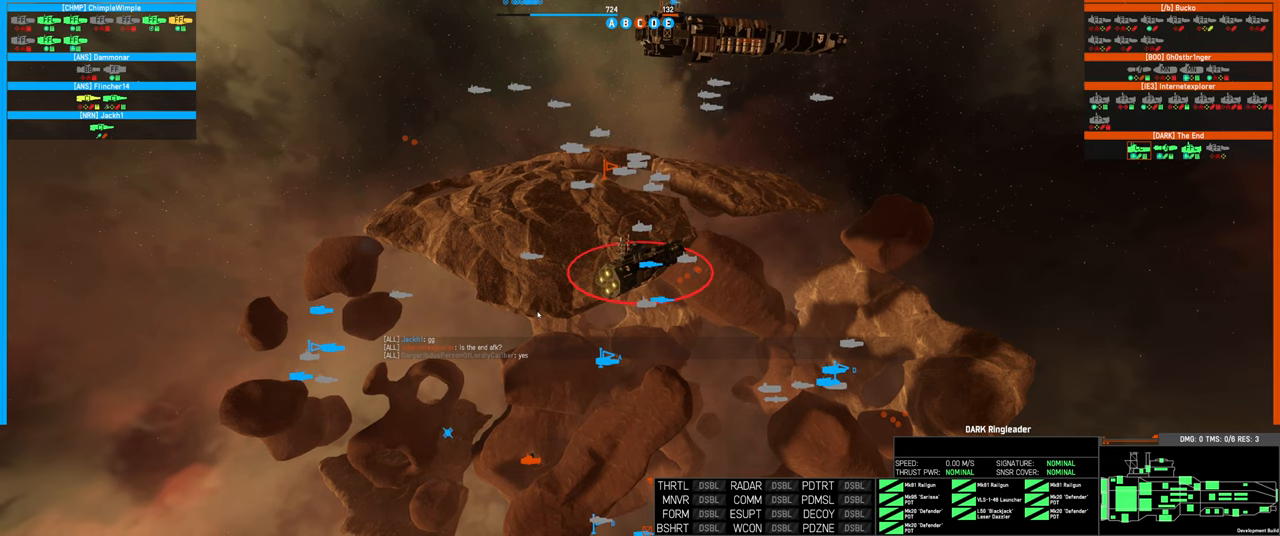